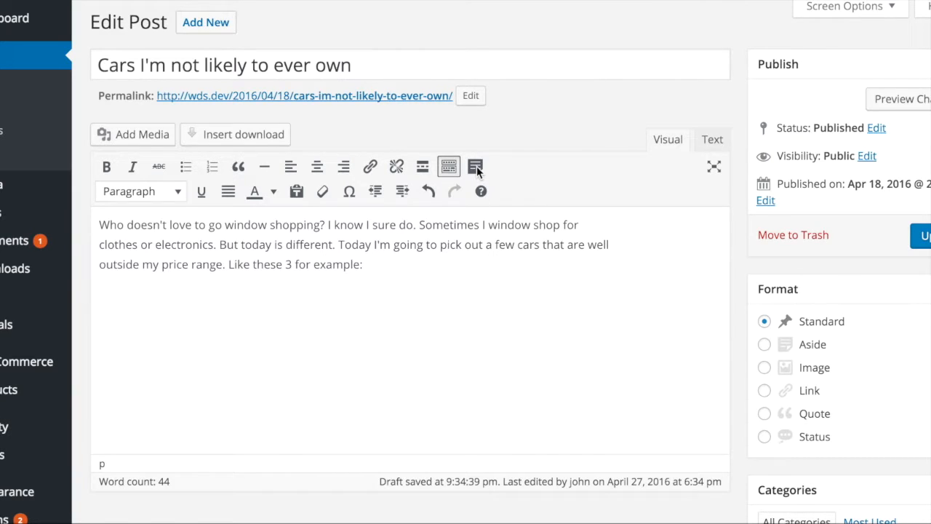
- Bring up the CPTUI shortcode dialog from the editor toolbar of the car post
click(474, 166)
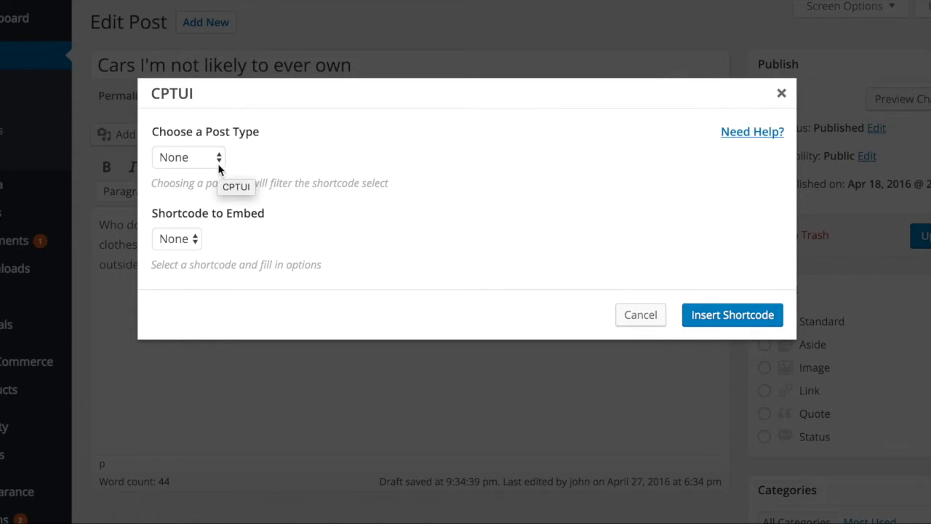
- Choose 'cars' as the post type and 'Default' as the shortcode to embed
click(189, 157)
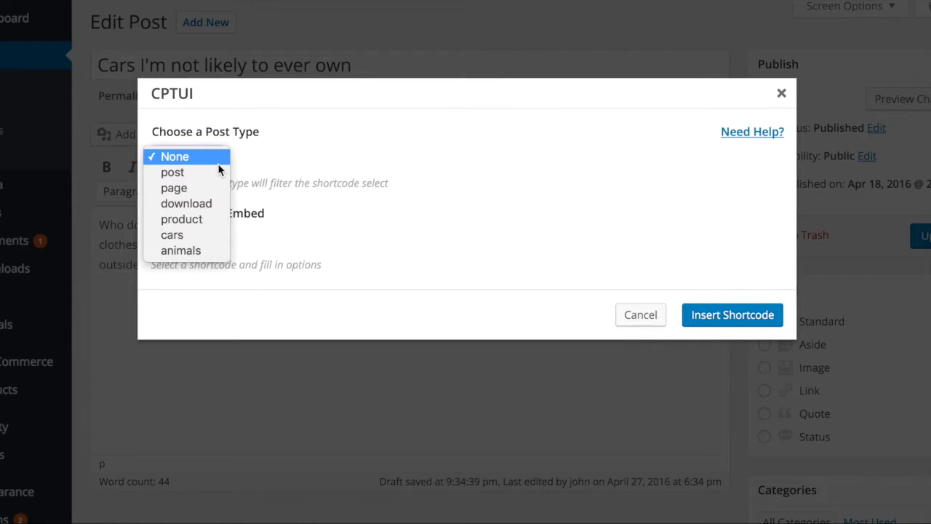
mouse_move(172, 172)
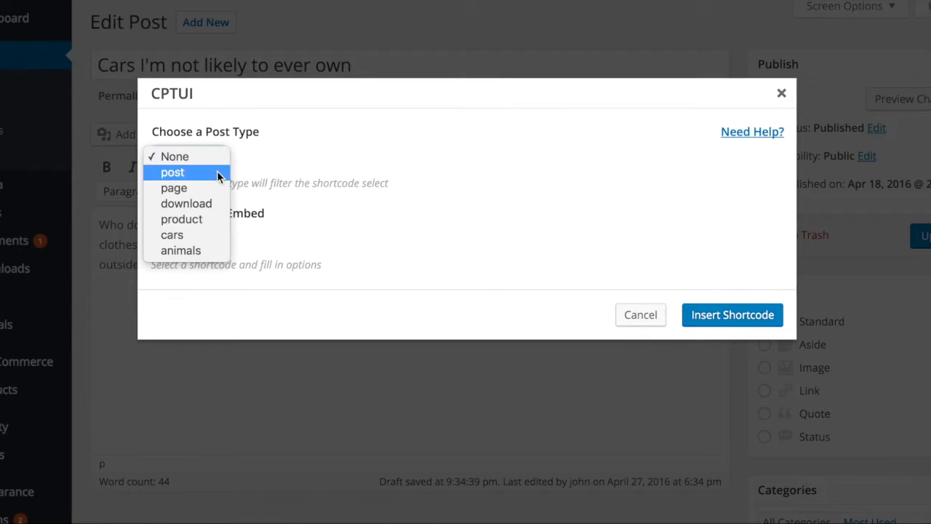
click(175, 157)
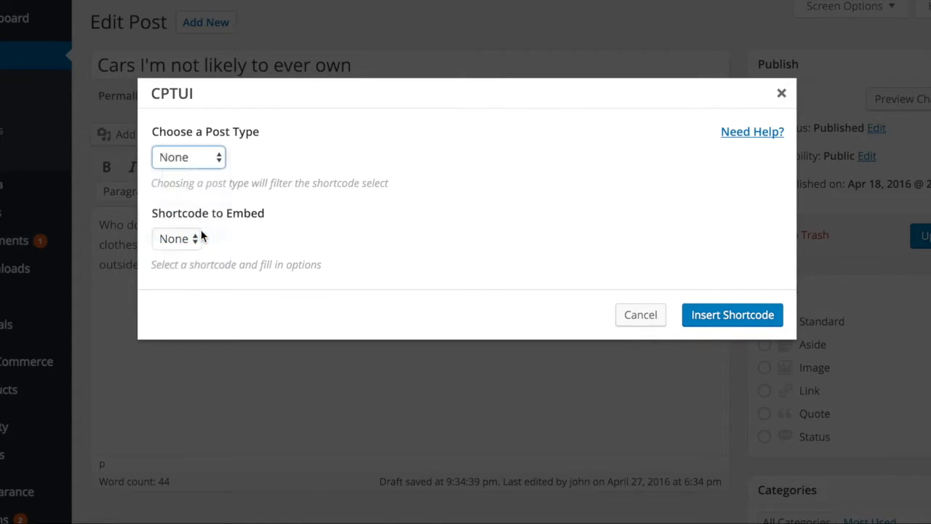
click(187, 158)
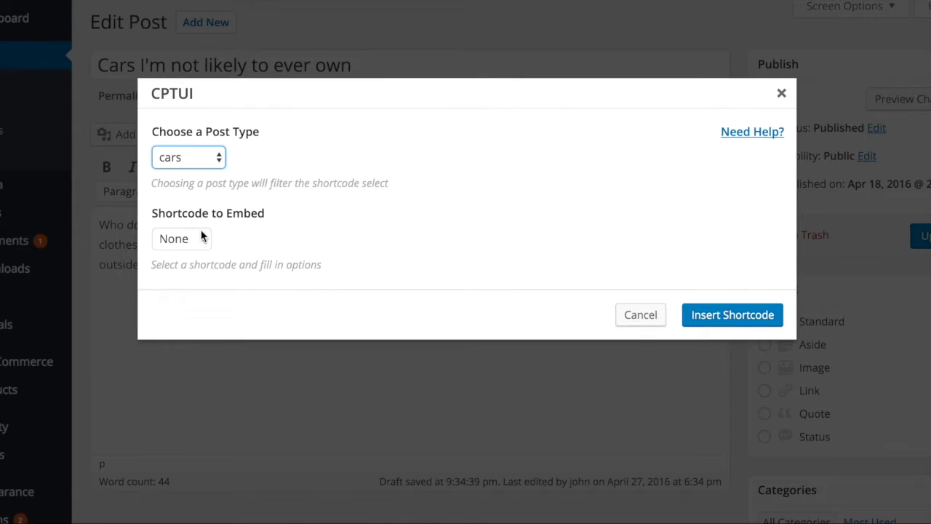
click(180, 239)
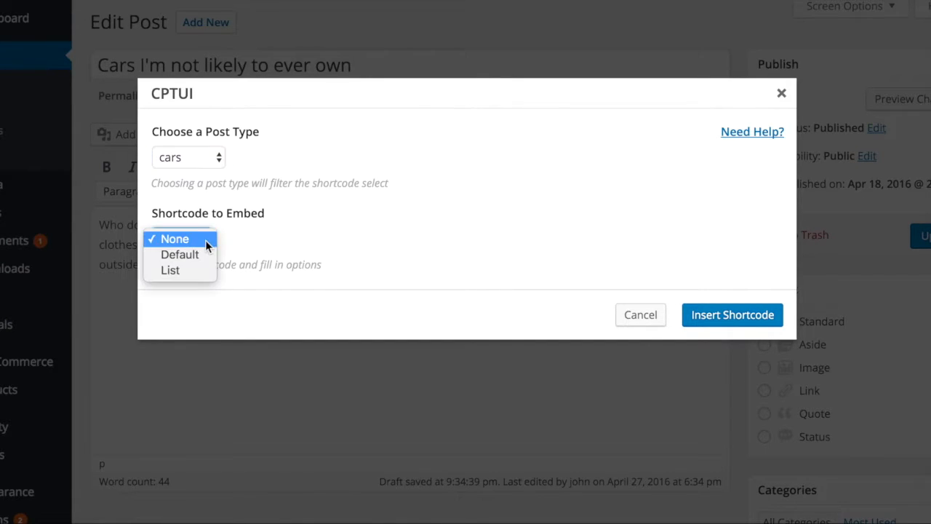
mouse_move(179, 254)
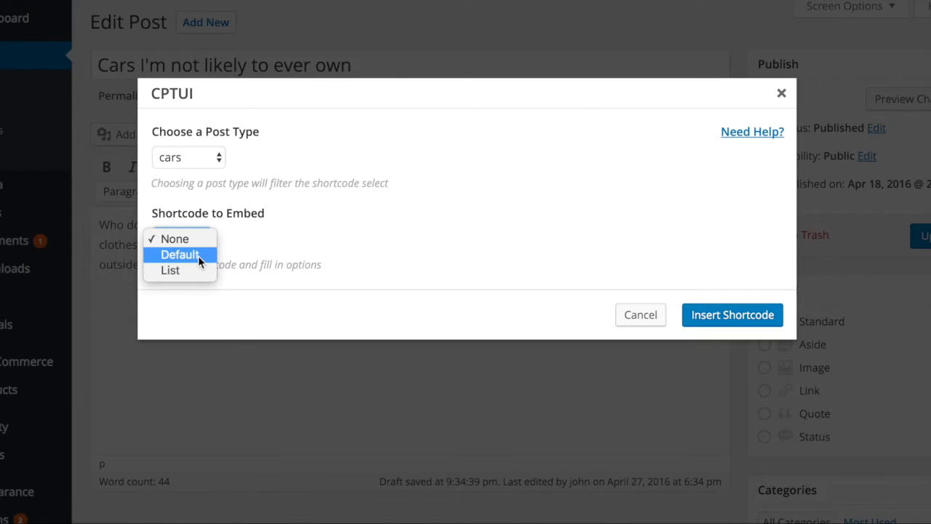
click(180, 253)
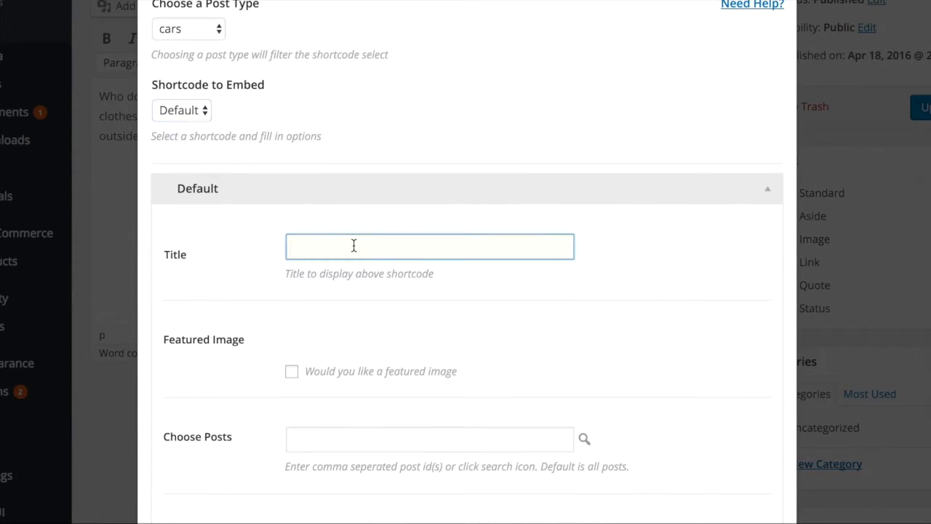
- Title the shortcode 'My Dream Cars' and enable featured images
text(My Dream Cars)
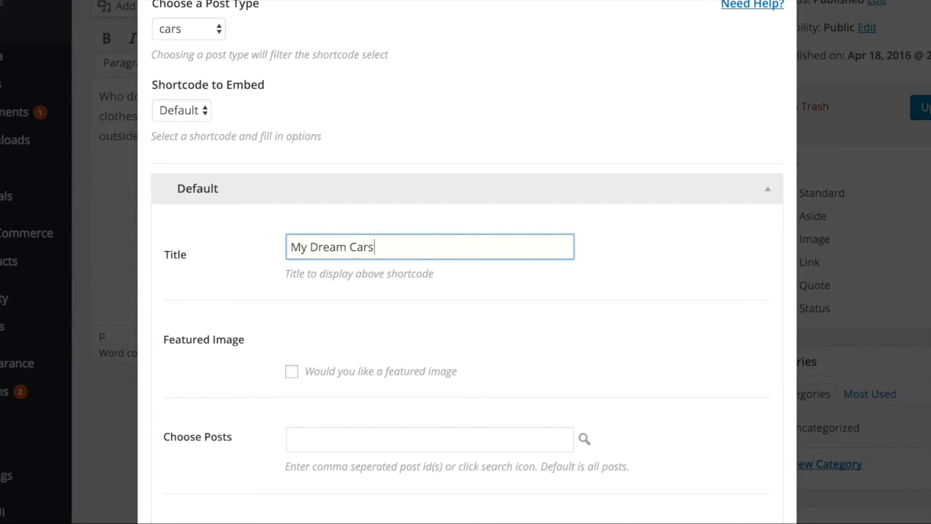
mouse_move(347, 288)
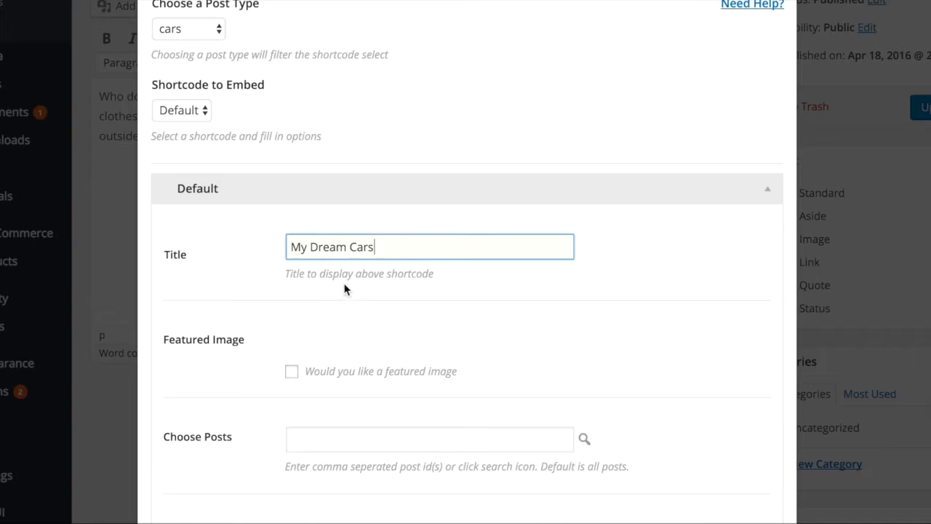
click(291, 371)
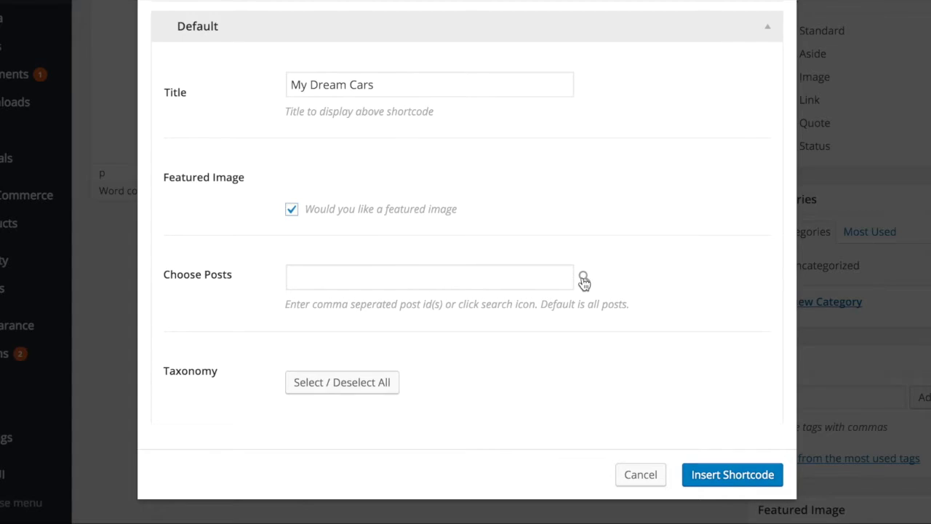
- Select the Ferrari 458, Lamborghini Gallardo and Pagani Zonda Tricolore posts (IDs 776, 774, 772)
click(583, 279)
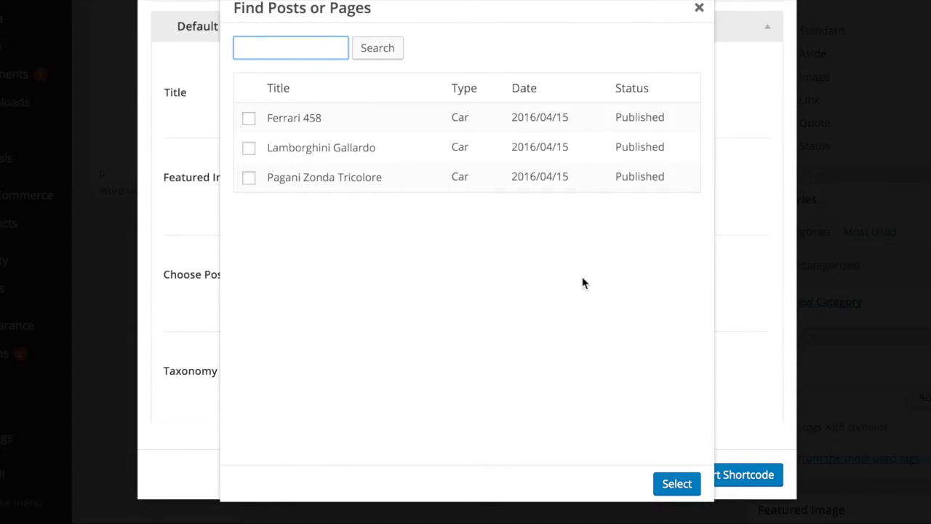
mouse_move(268, 126)
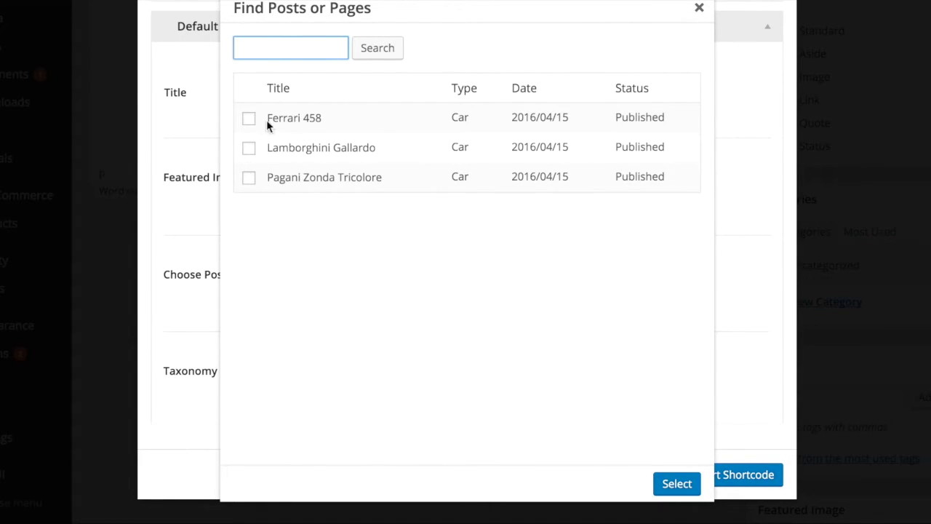
click(249, 117)
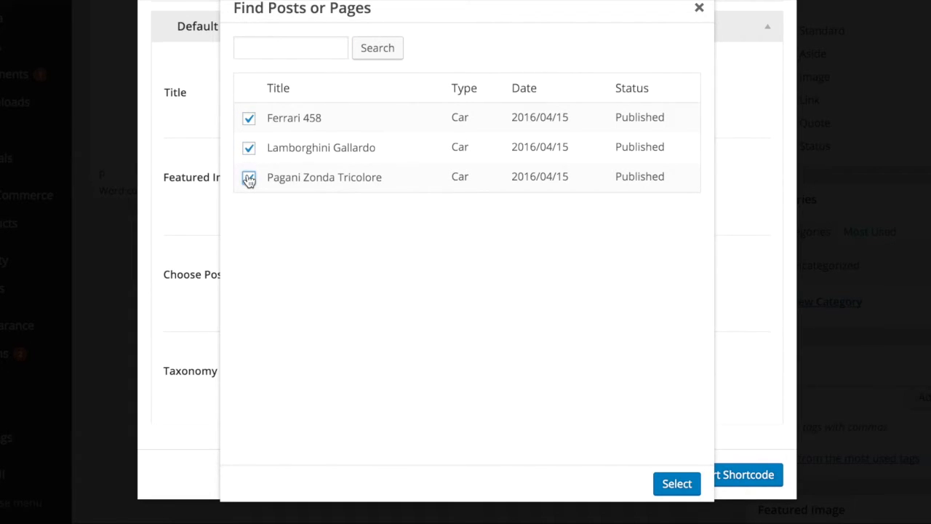
click(249, 177)
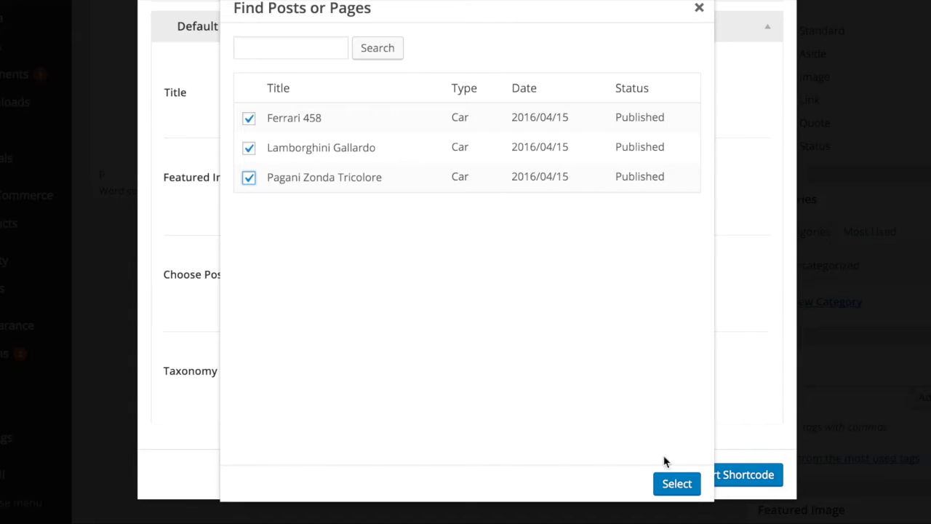
click(676, 483)
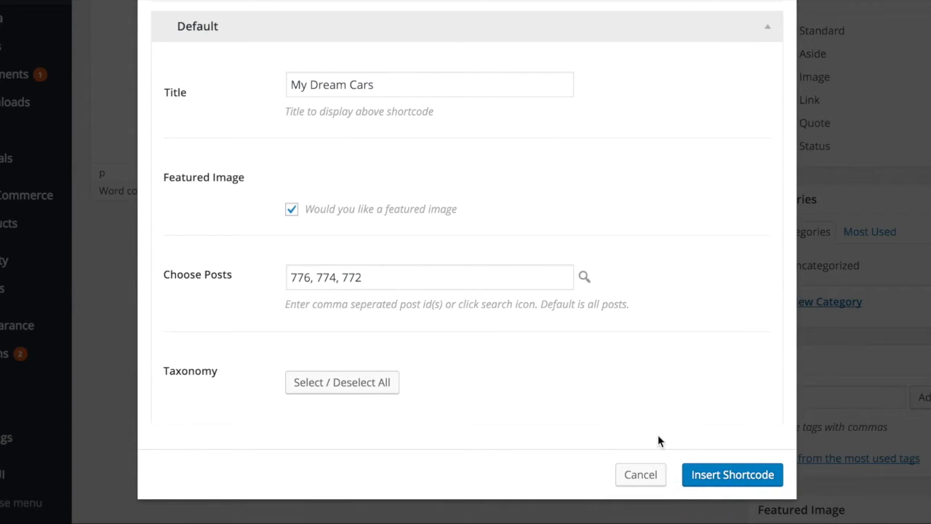
mouse_move(732, 475)
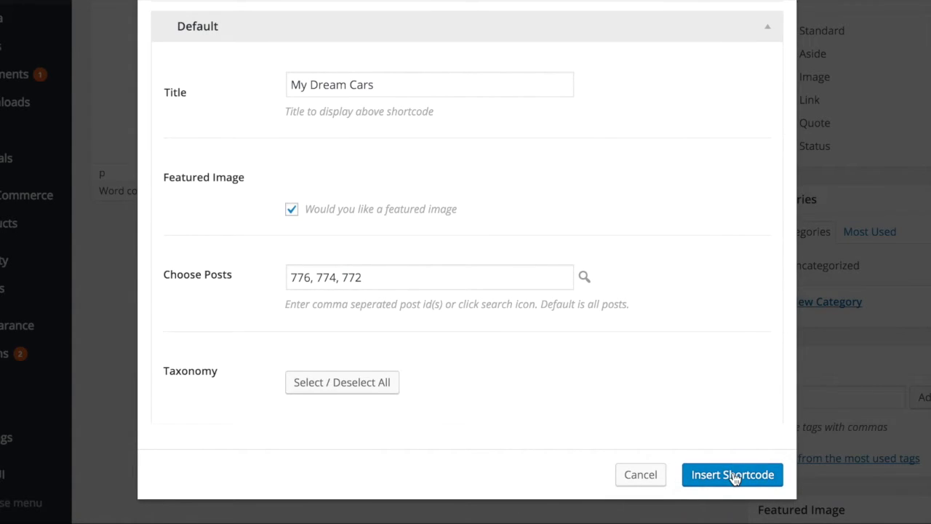
- Insert the configured cars shortcode into the post body
click(732, 474)
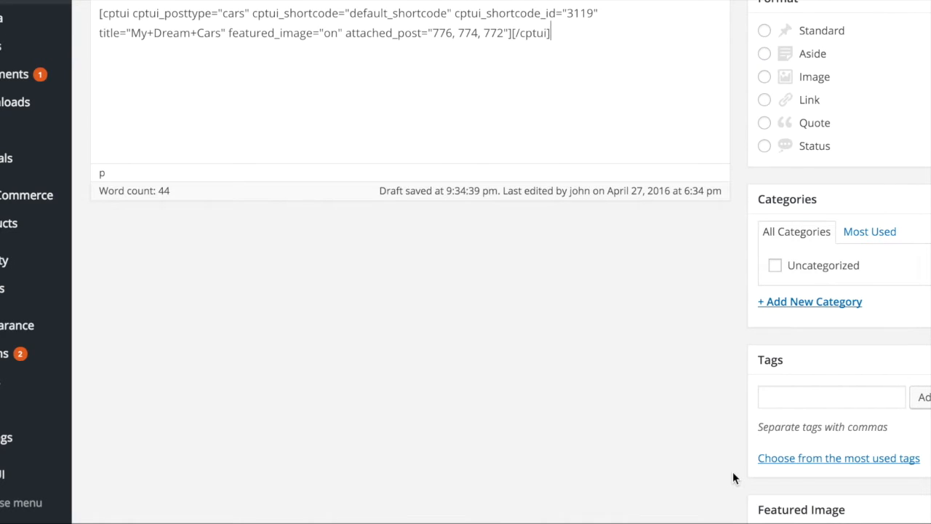